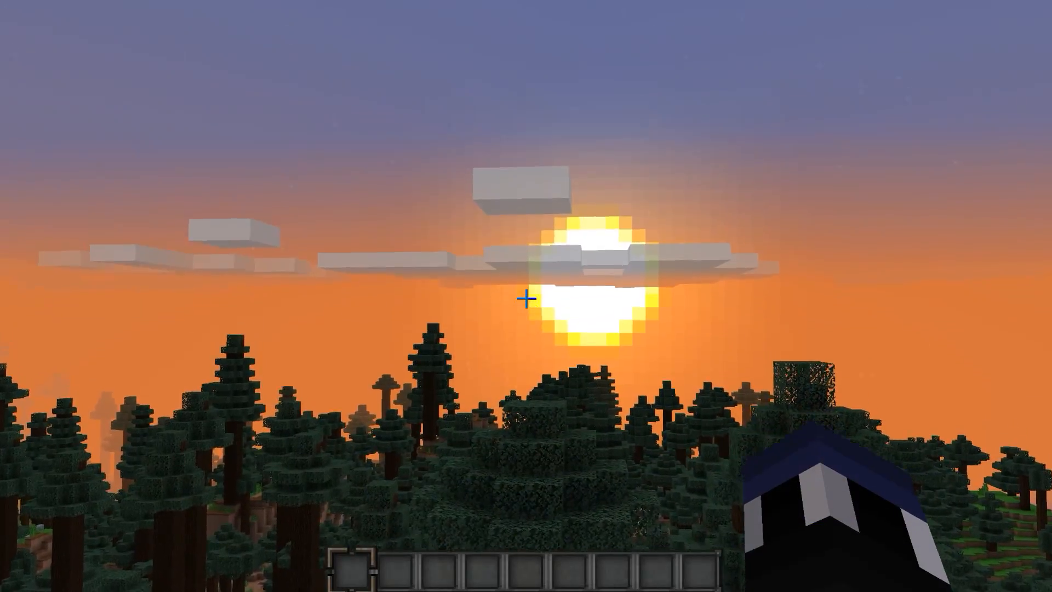
# Step: Play briefly, then bring up the debug overlay showing about 1018 fps in the OptiFine 1.12.2 world
pyautogui.press('f3')
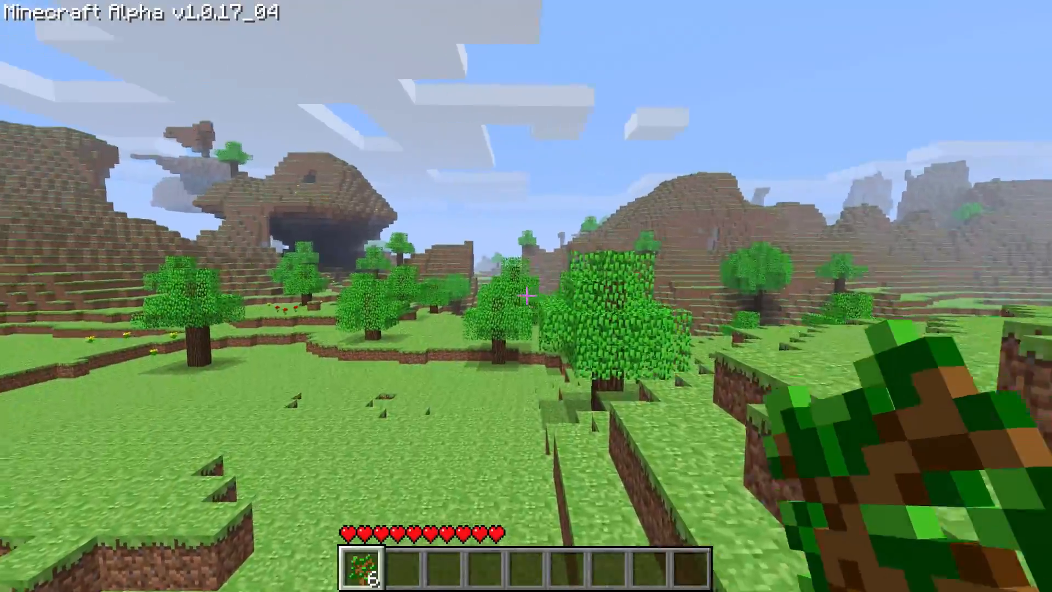
pyautogui.moveTo(526, 295)
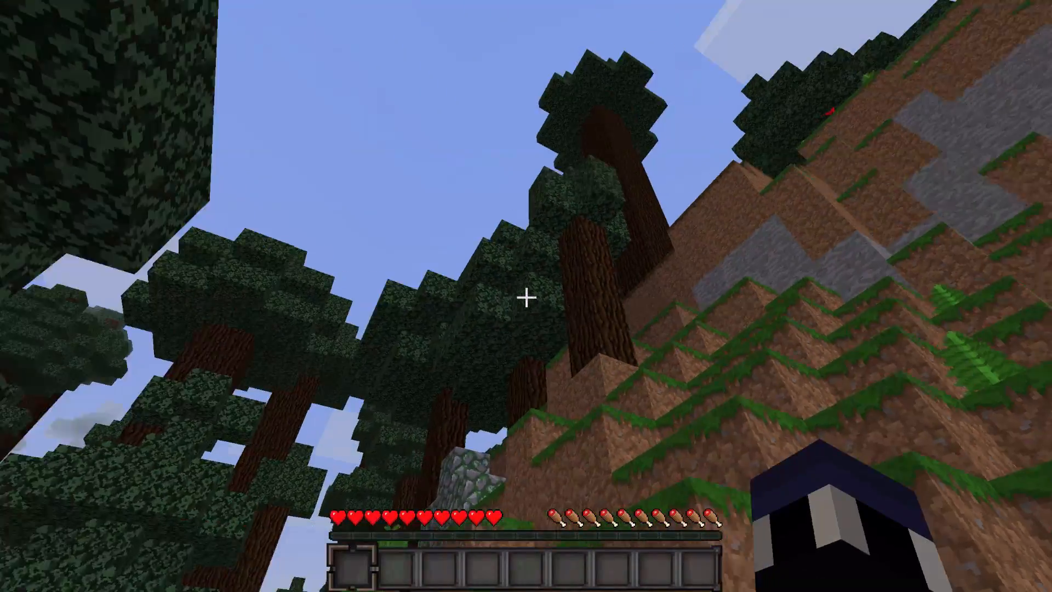
pyautogui.moveTo(526, 298)
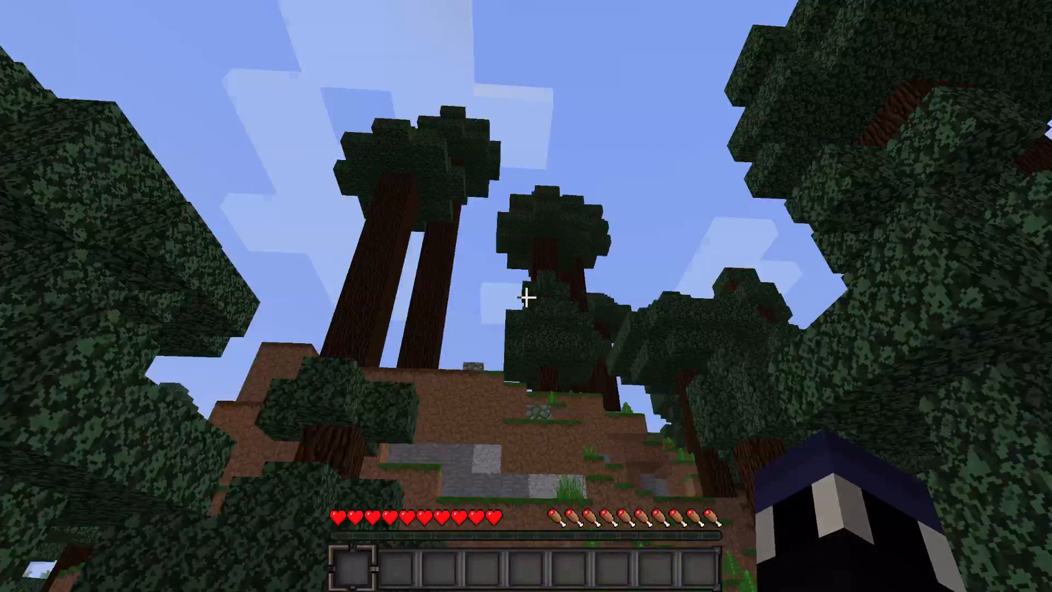
pyautogui.press('F3')
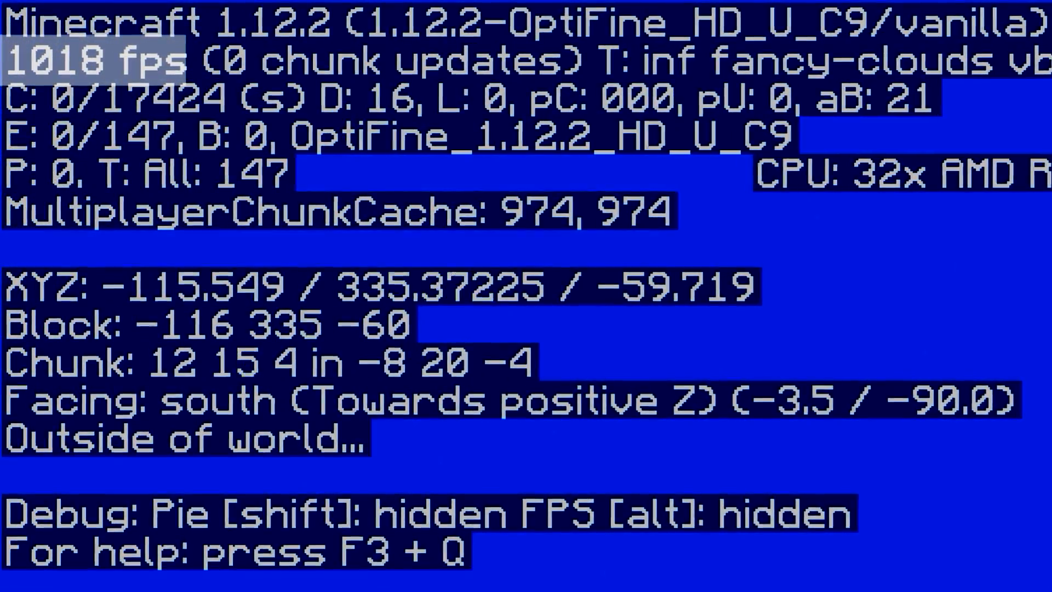
# Step: Teleport 300 blocks upward with /tp ~ ~300 and check the debug readout above the flat world
pyautogui.press('F3')
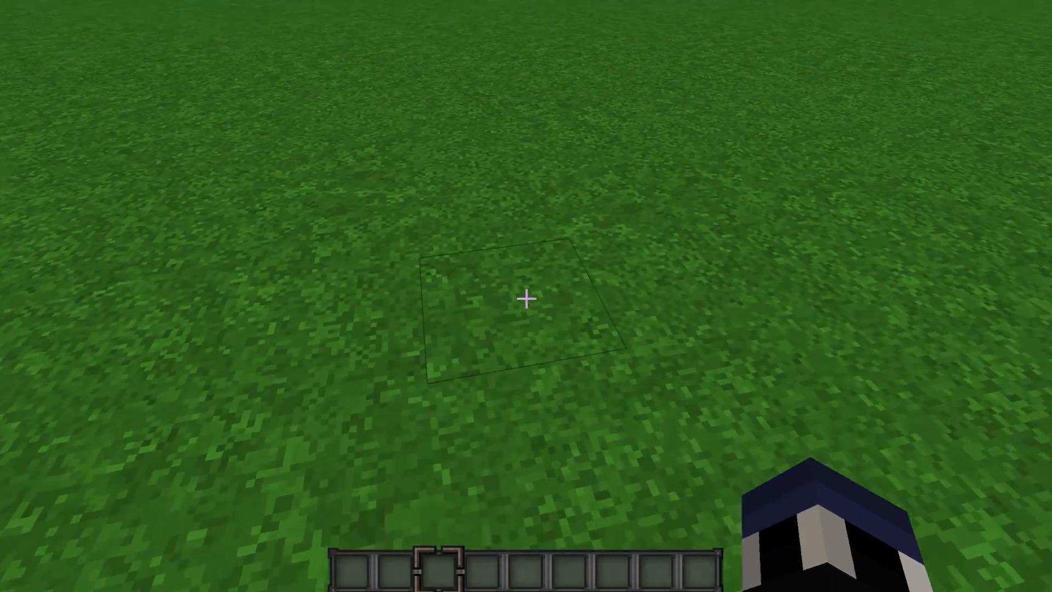
pyautogui.write('/tp ~ ~300')
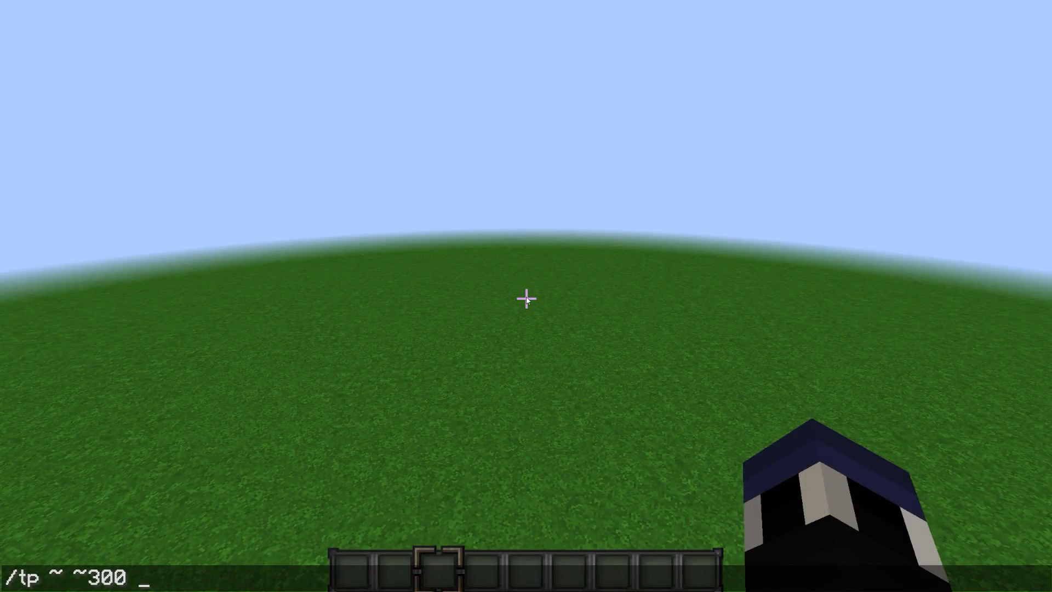
pyautogui.press('enter')
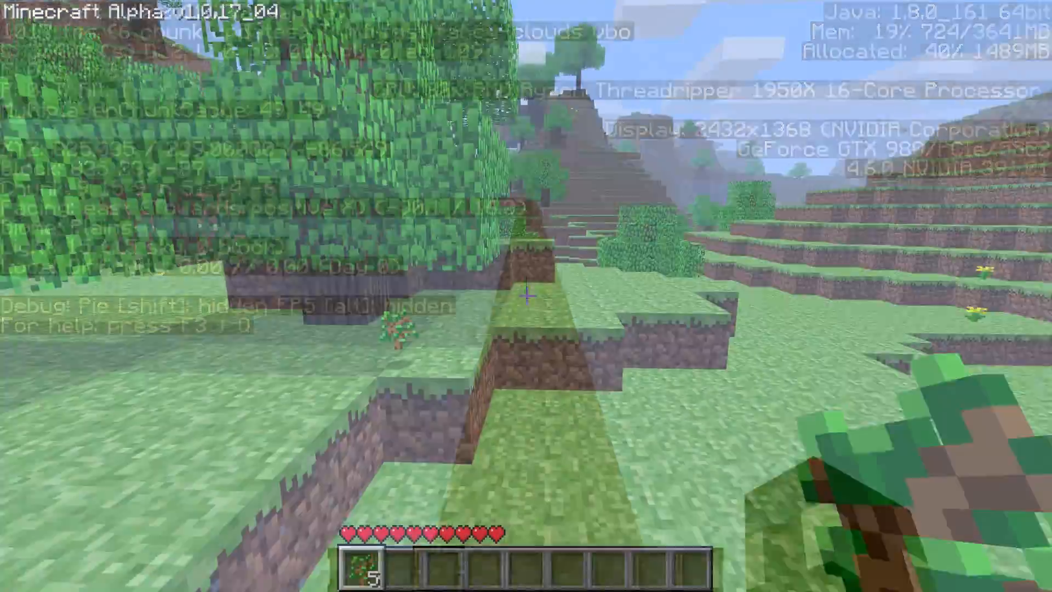
pyautogui.press('F3')
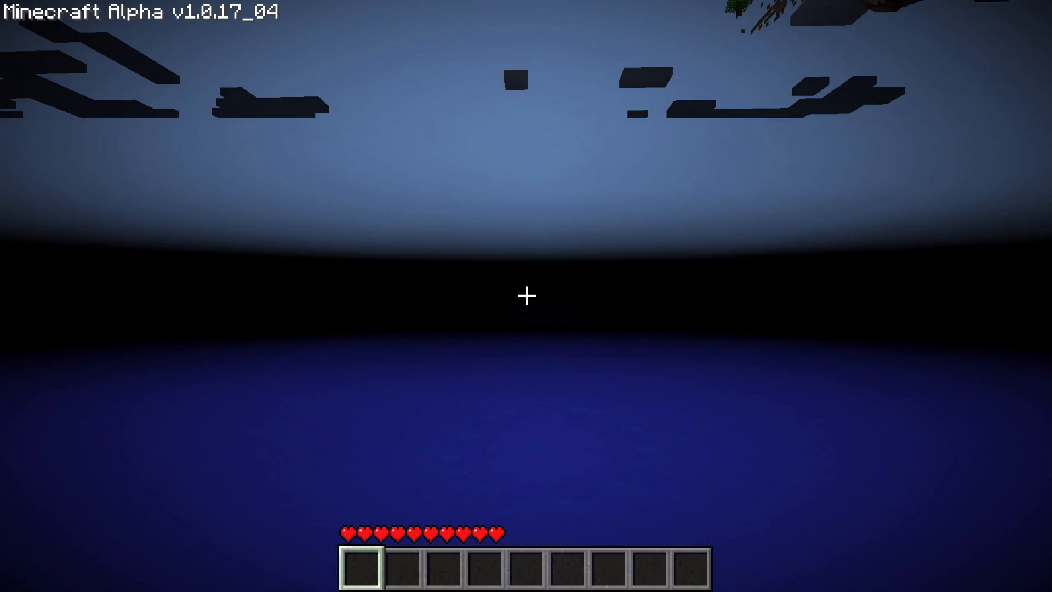
pyautogui.press('F3')
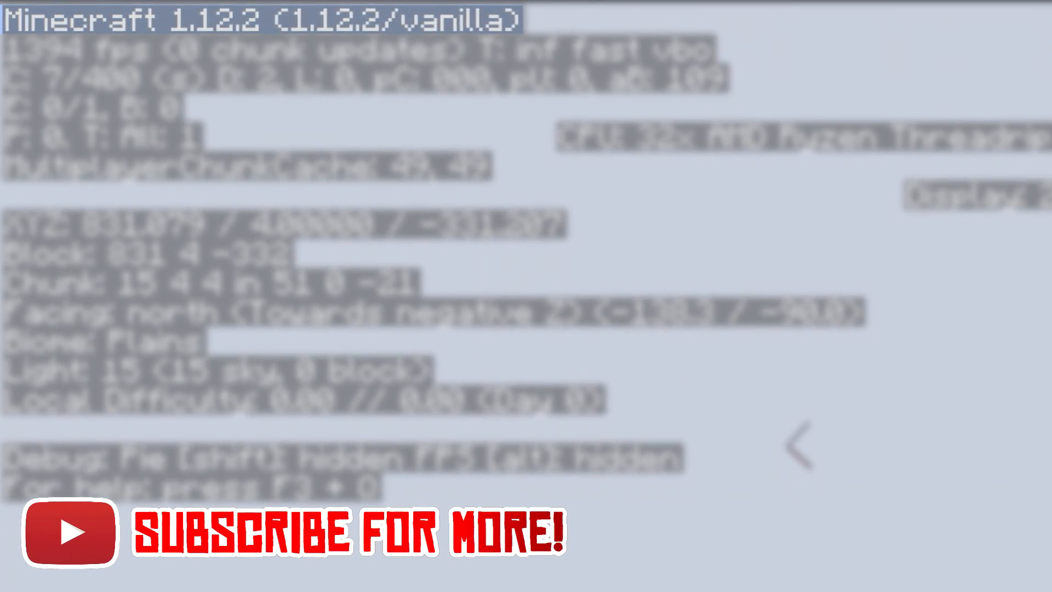
# Step: Set Fast graphics, 2-chunk render distance, Unlimited framerate, Minimal particles with clouds, VSync and shadows off, then resume
pyautogui.press('f3')
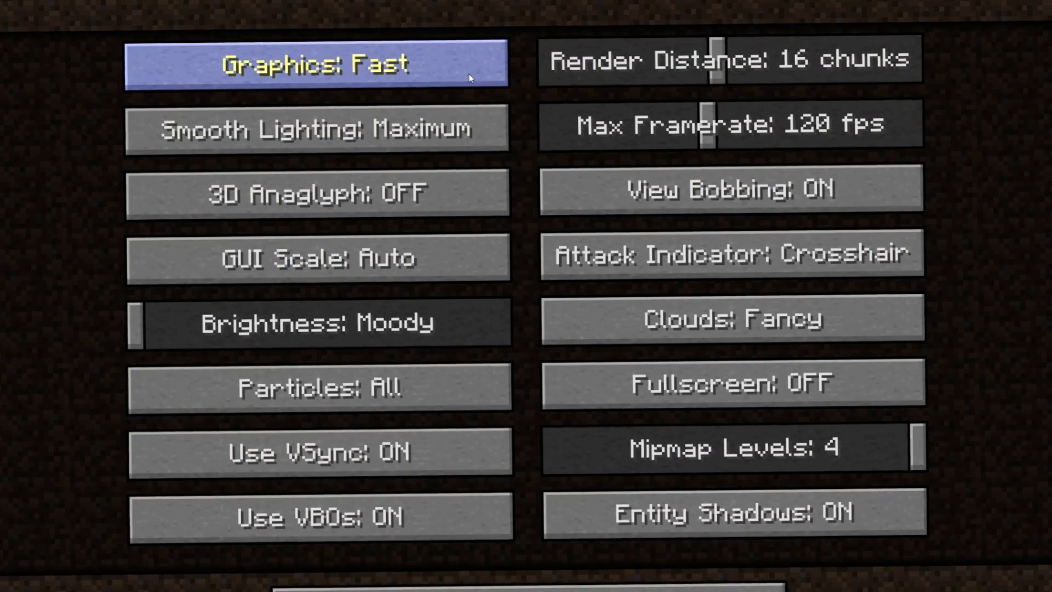
pyautogui.click(318, 129)
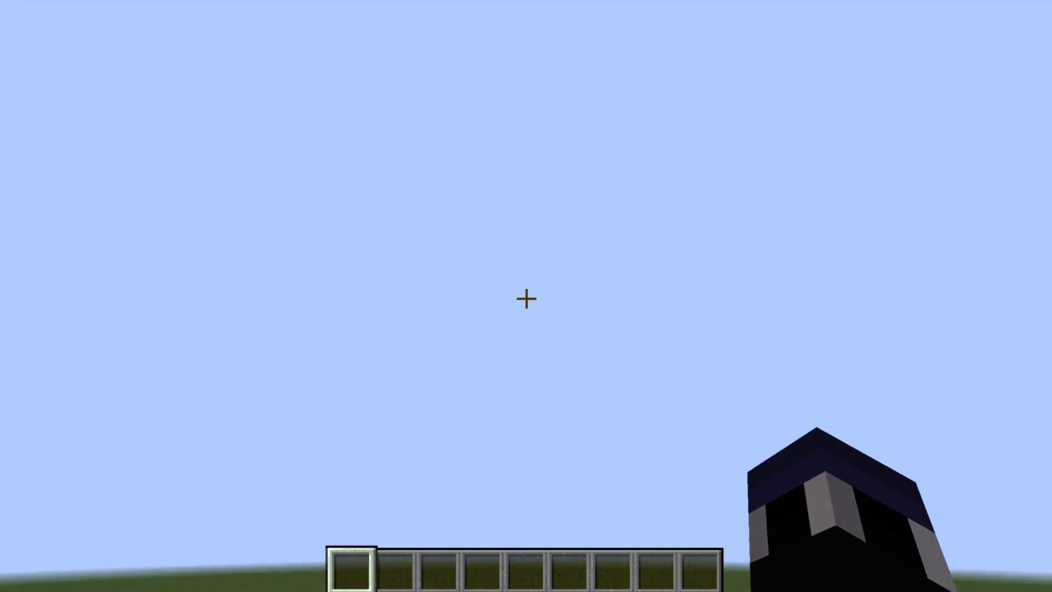
pyautogui.press('F3')
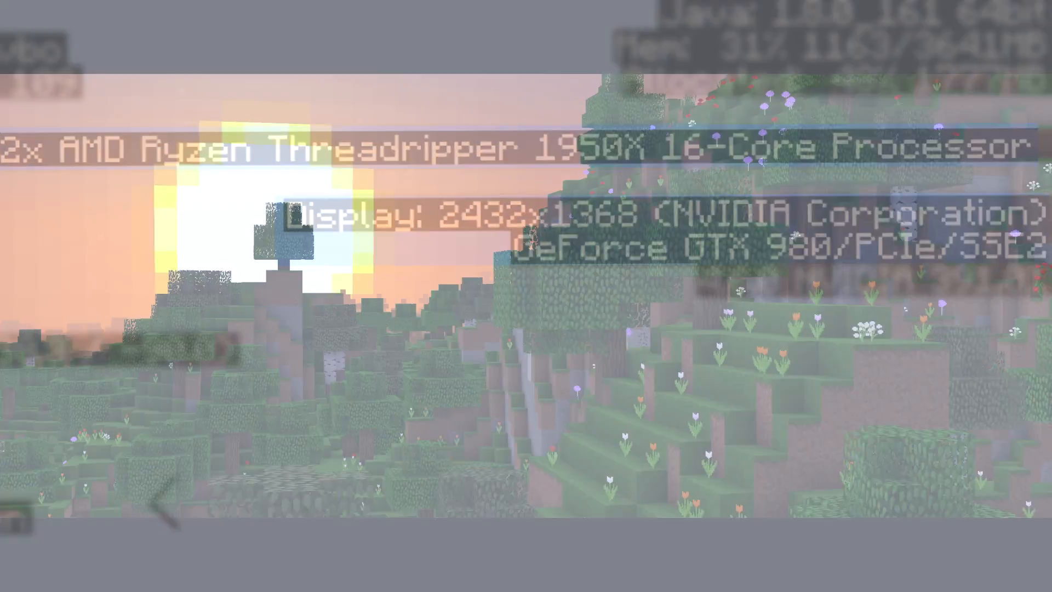
pyautogui.press('F3')
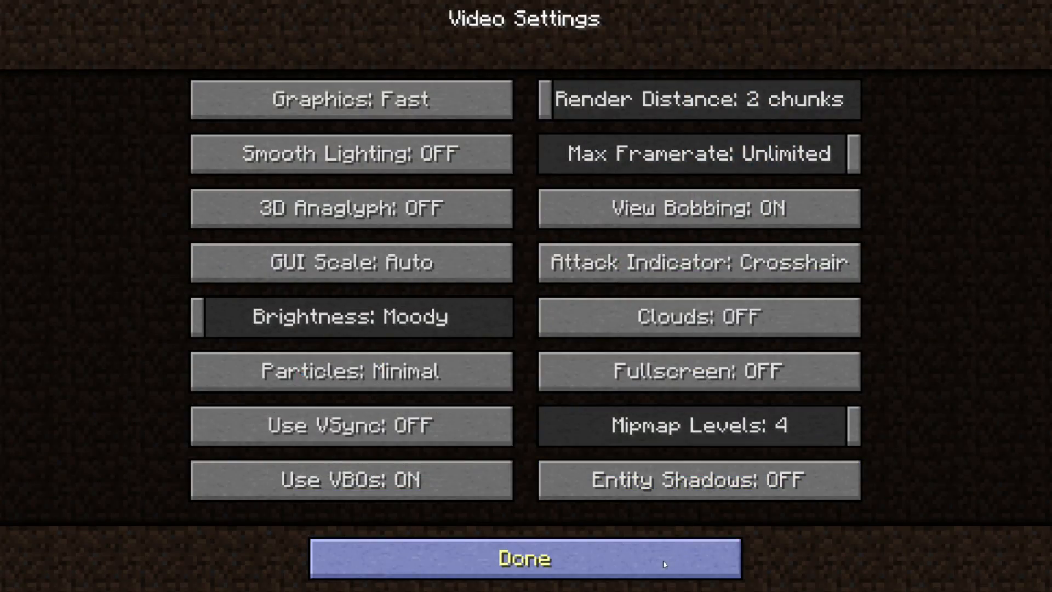
pyautogui.click(522, 558)
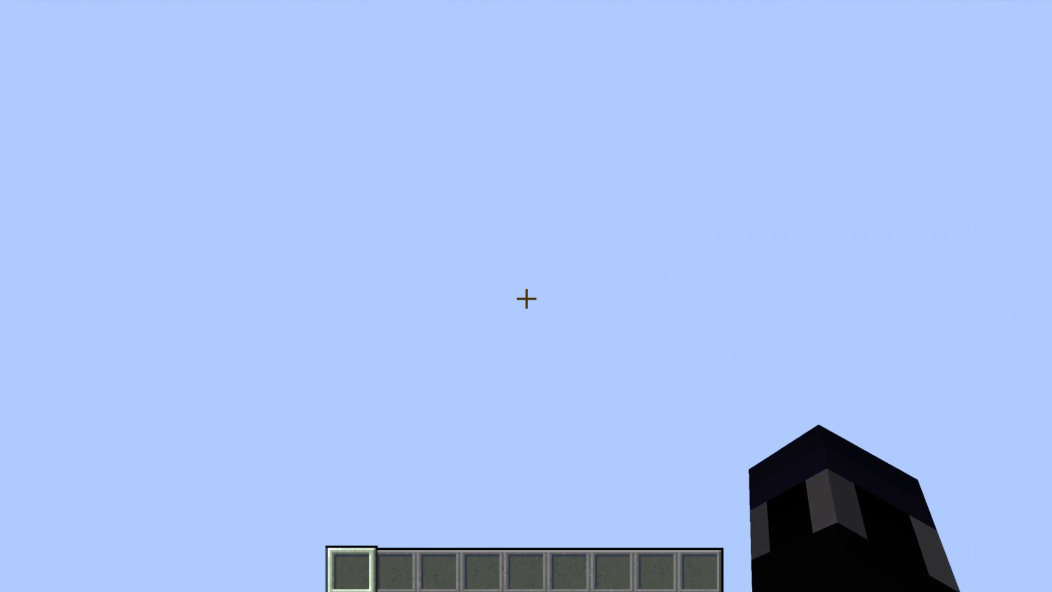
pyautogui.press('F3')
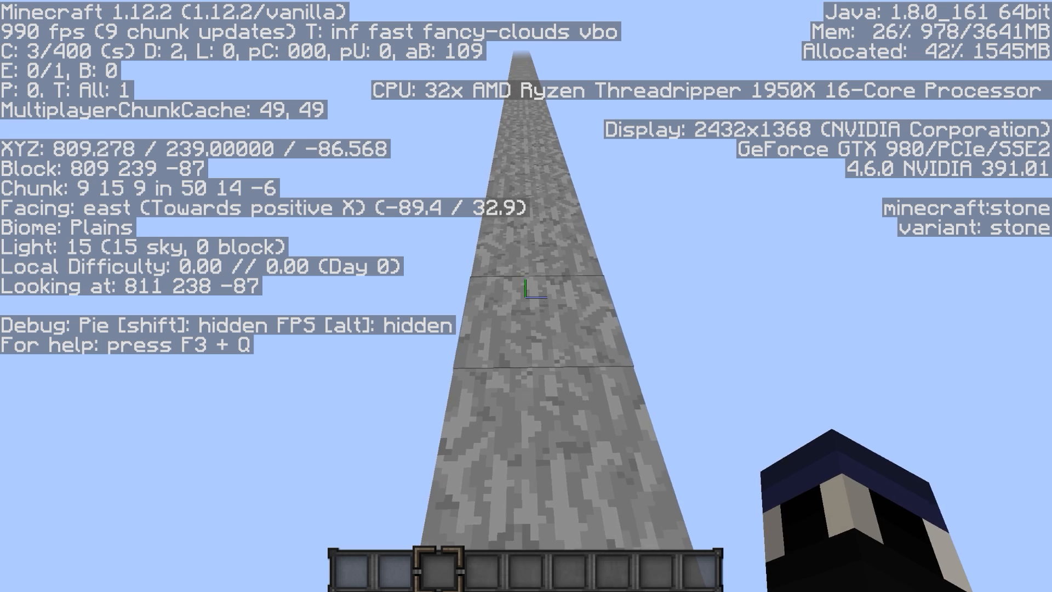
pyautogui.press('w')
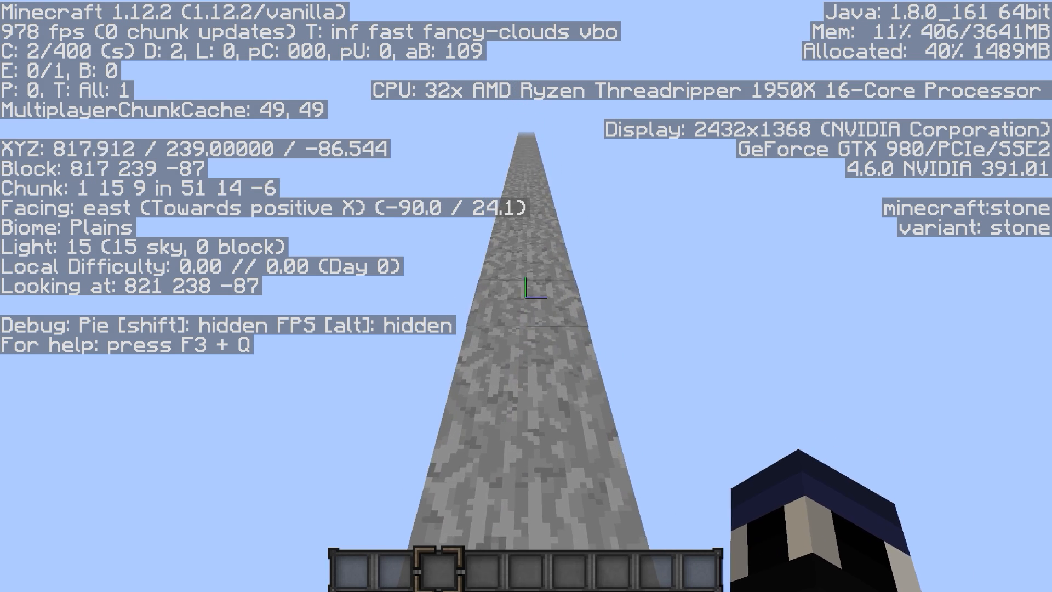
pyautogui.press('w')
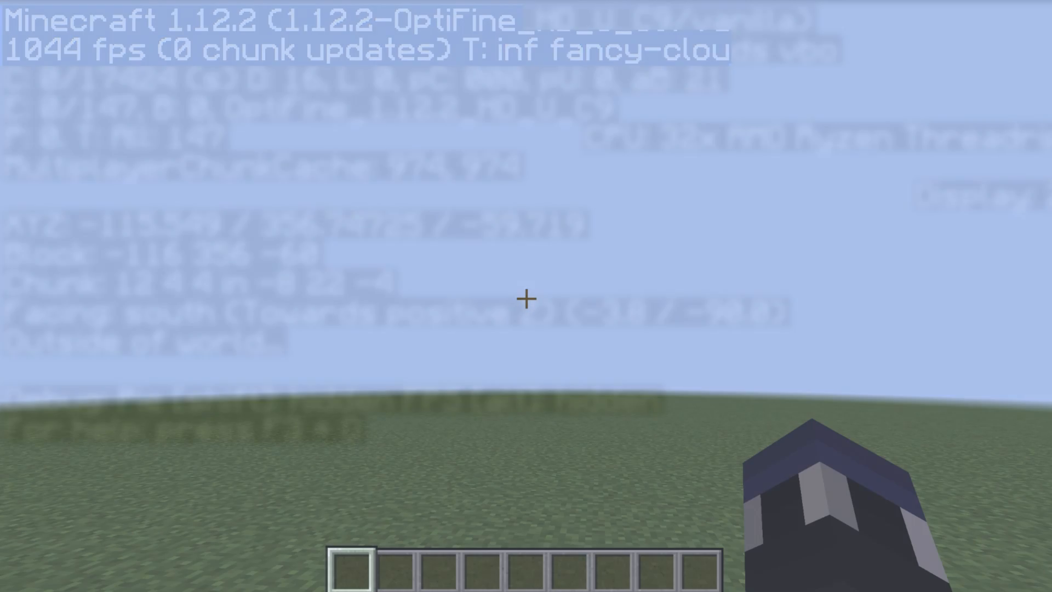
pyautogui.press('f3')
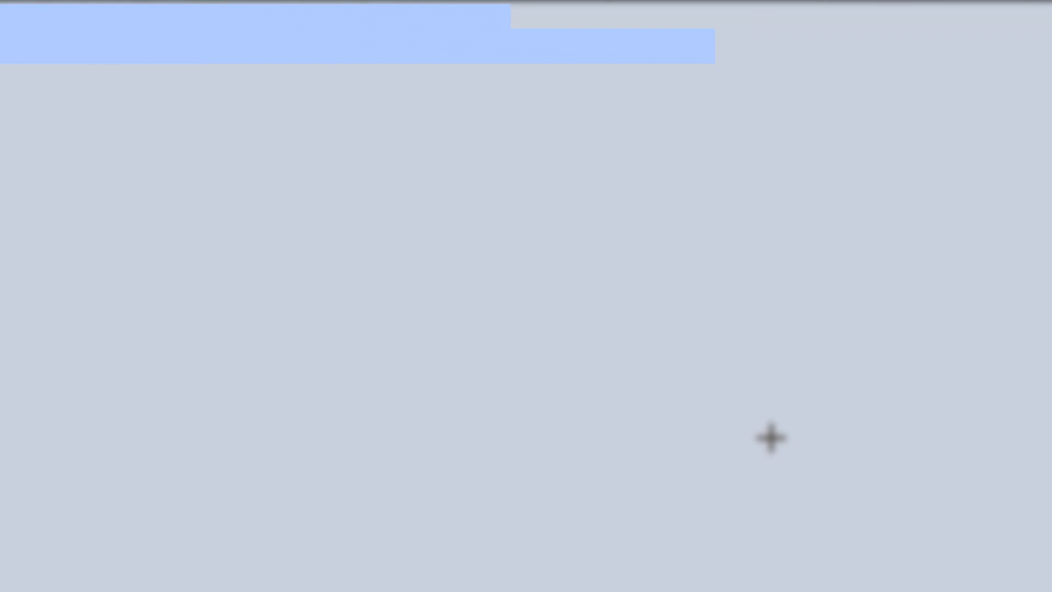
pyautogui.press('f3')
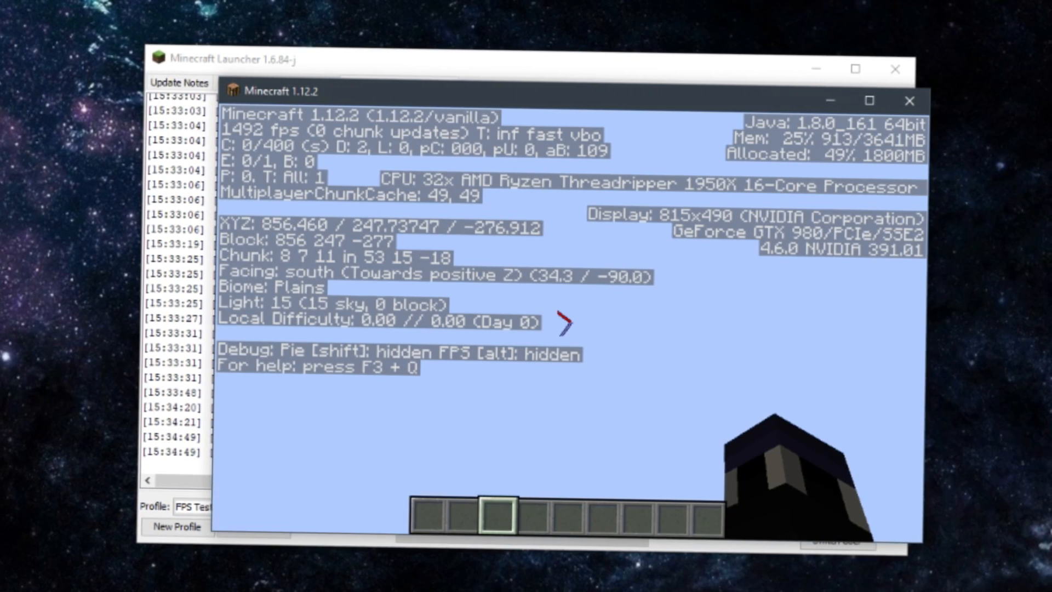
# Step: Shrink the game window to about 464×273 pixels and resume playing in it
pyautogui.press('f3')
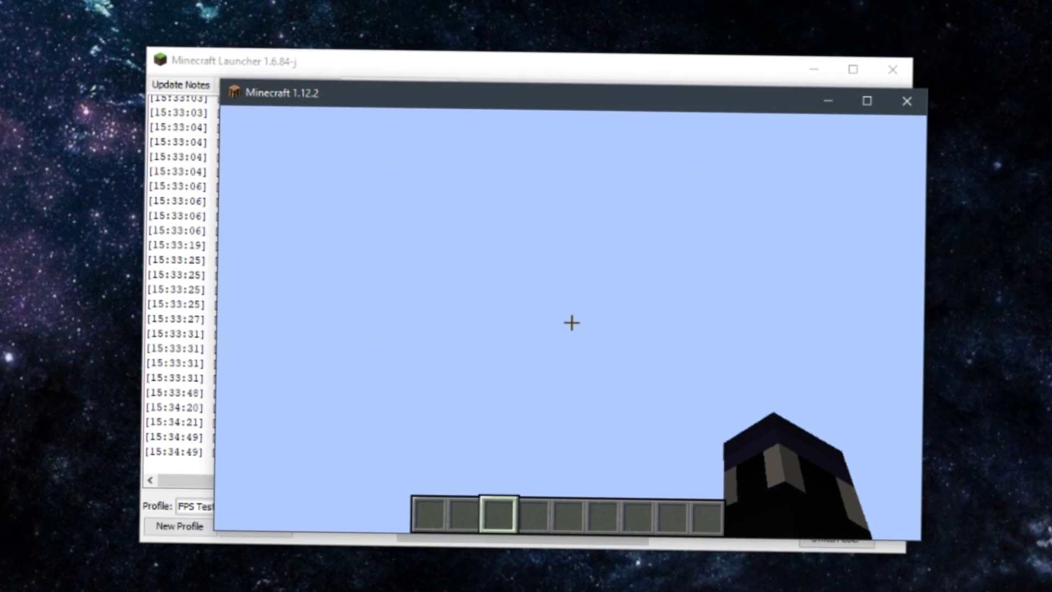
pyautogui.press('Escape')
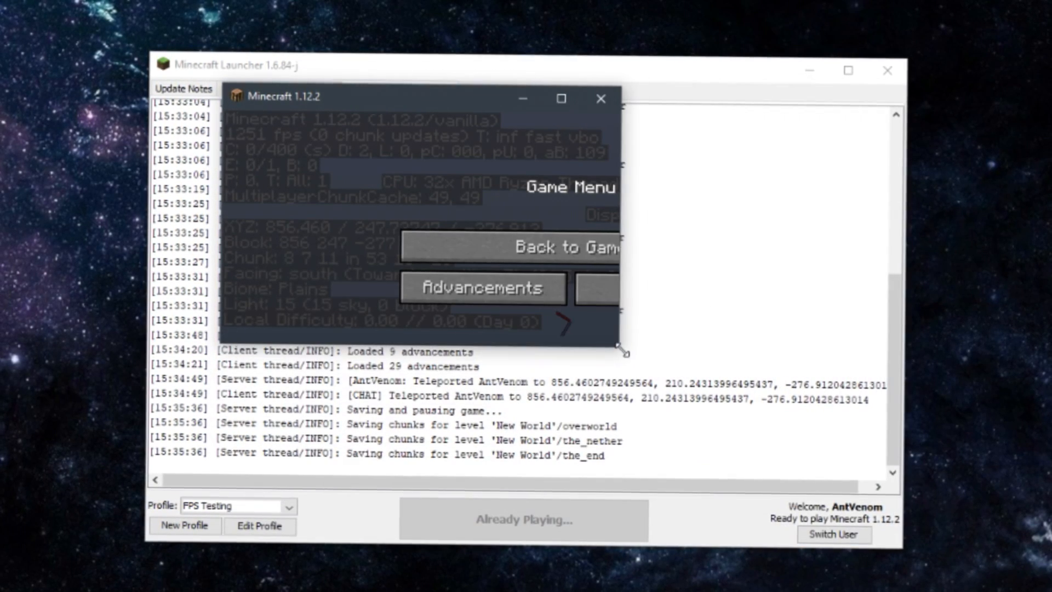
pyautogui.click(559, 245)
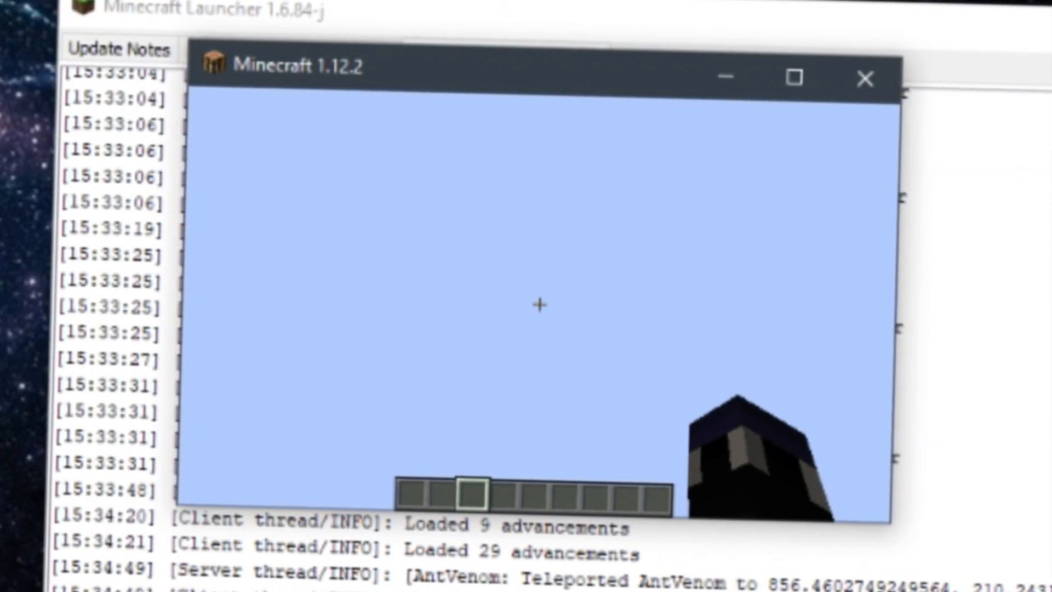
pyautogui.press('f3')
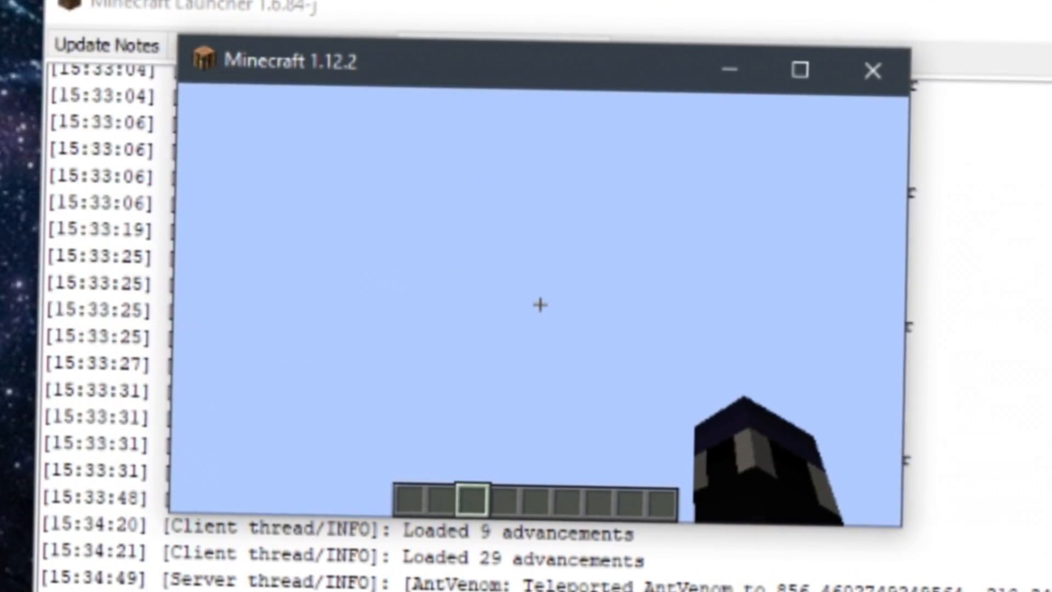
# Step: Confirm the display size in the debug readout, then Save and Quit the world
pyautogui.press('F3')
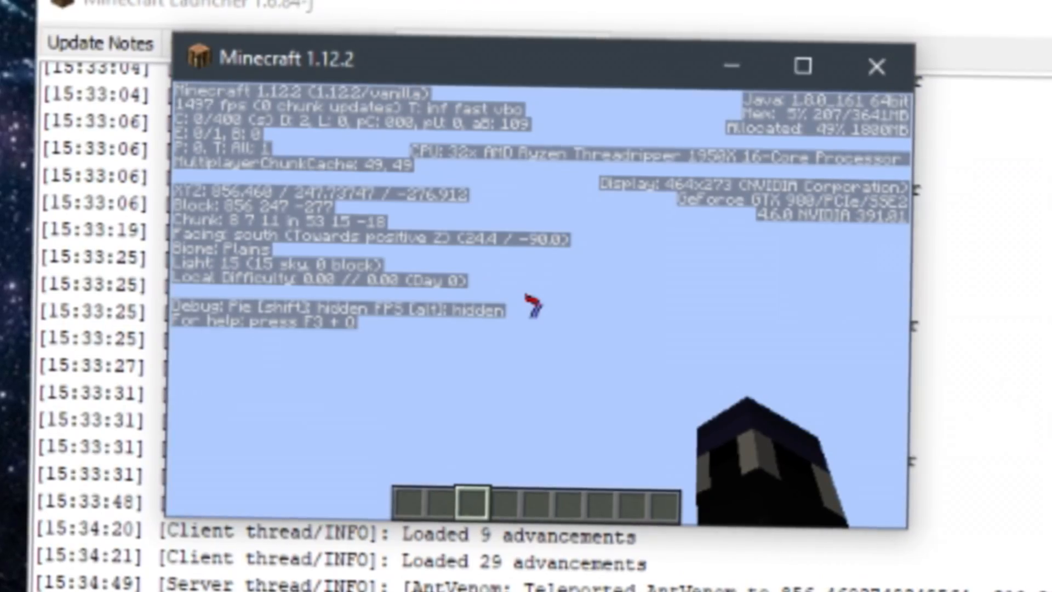
pyautogui.press('Escape')
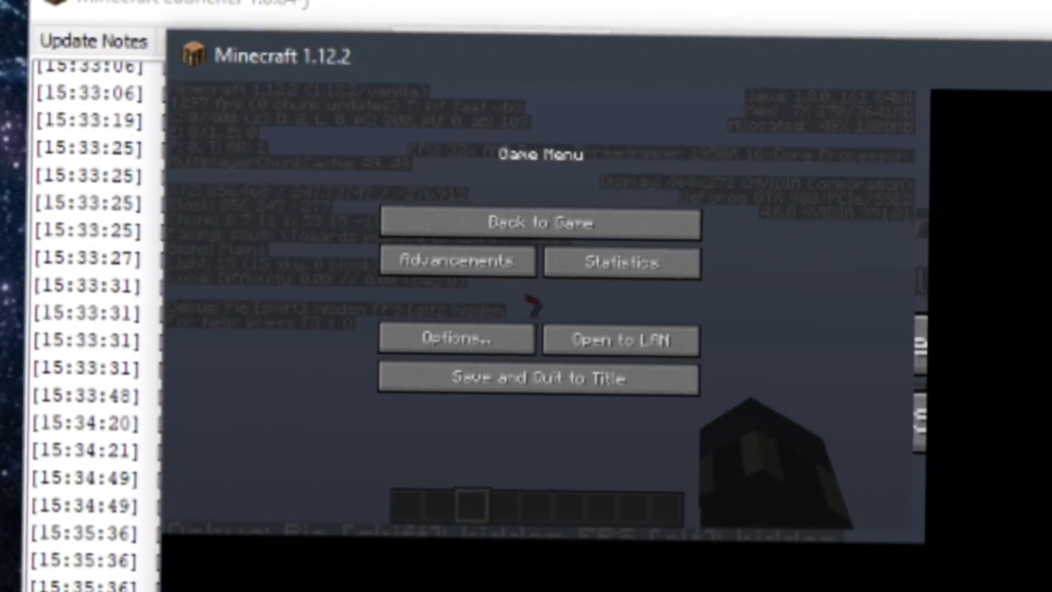
pyautogui.click(544, 222)
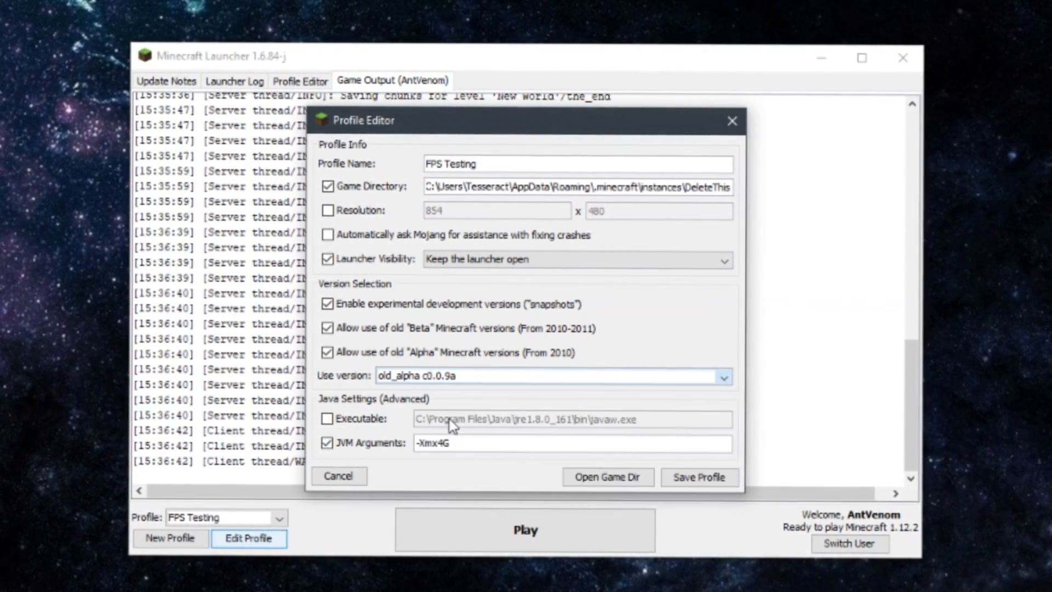
# Step: Save the FPS Testing profile with old_alpha c0.0.9a and launch it
pyautogui.click(699, 477)
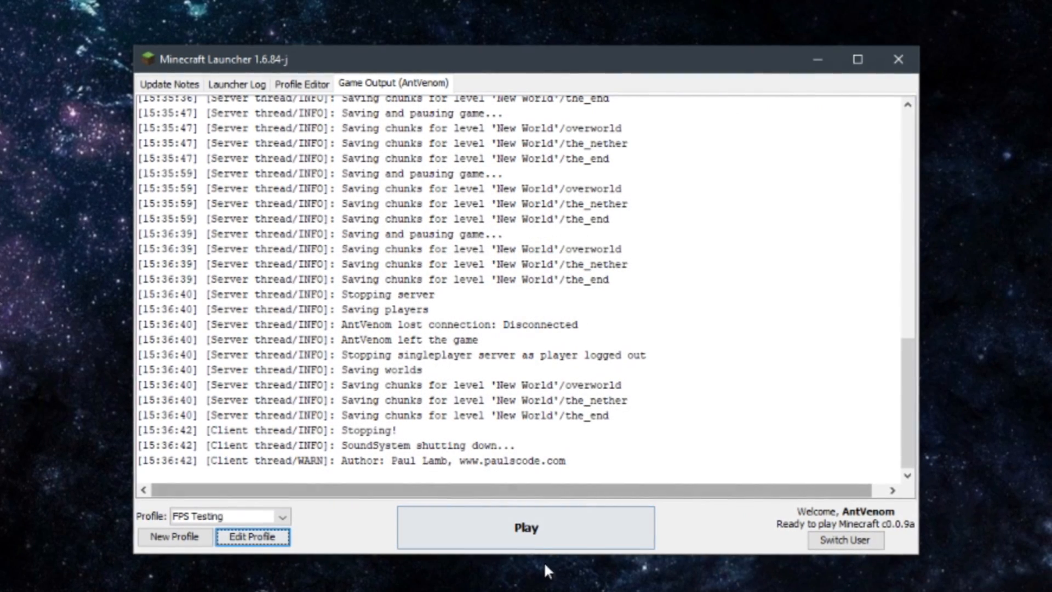
pyautogui.click(525, 528)
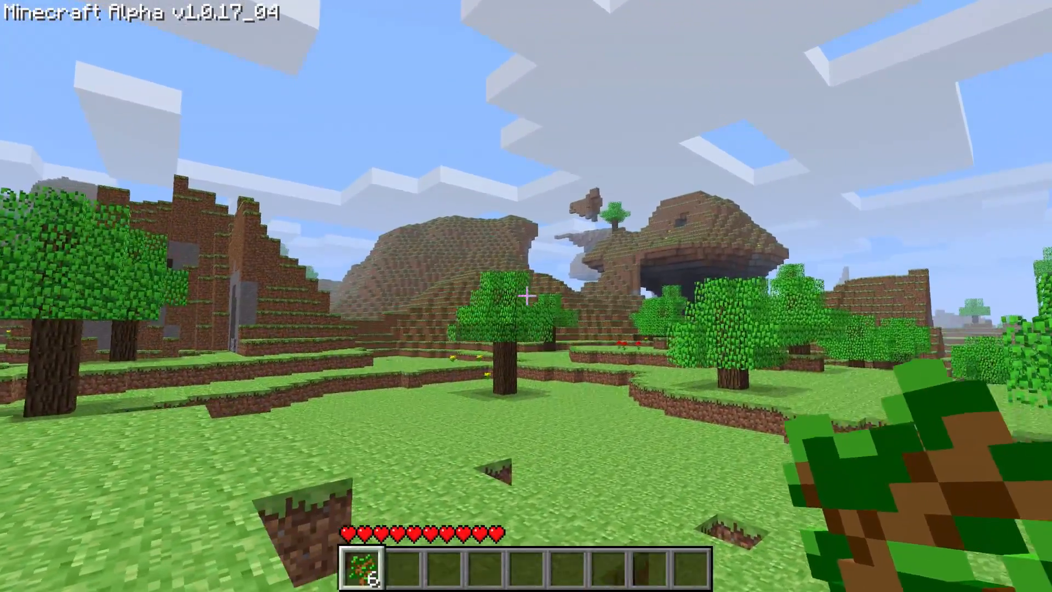
pyautogui.moveTo(526, 296)
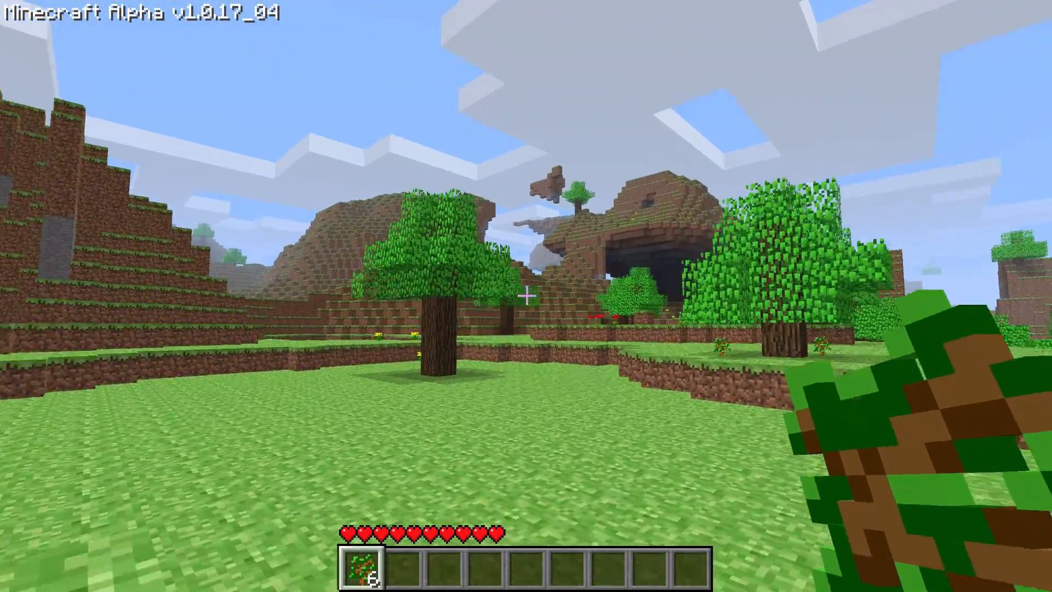